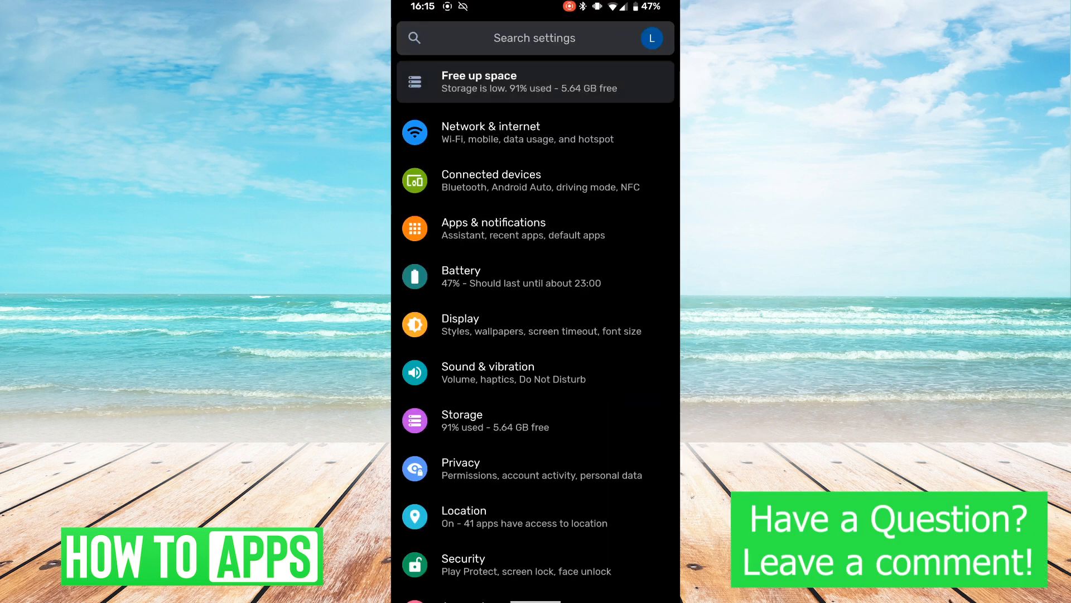
- Scroll the Google settings page to locate Settings for Google apps
scroll(down, 3)
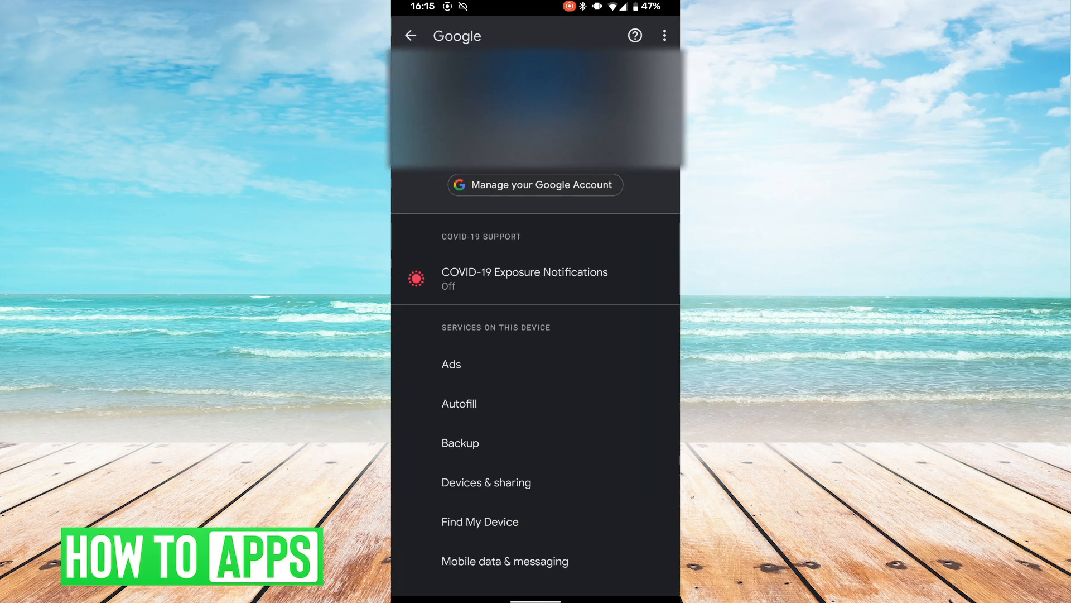
scroll(up, 3)
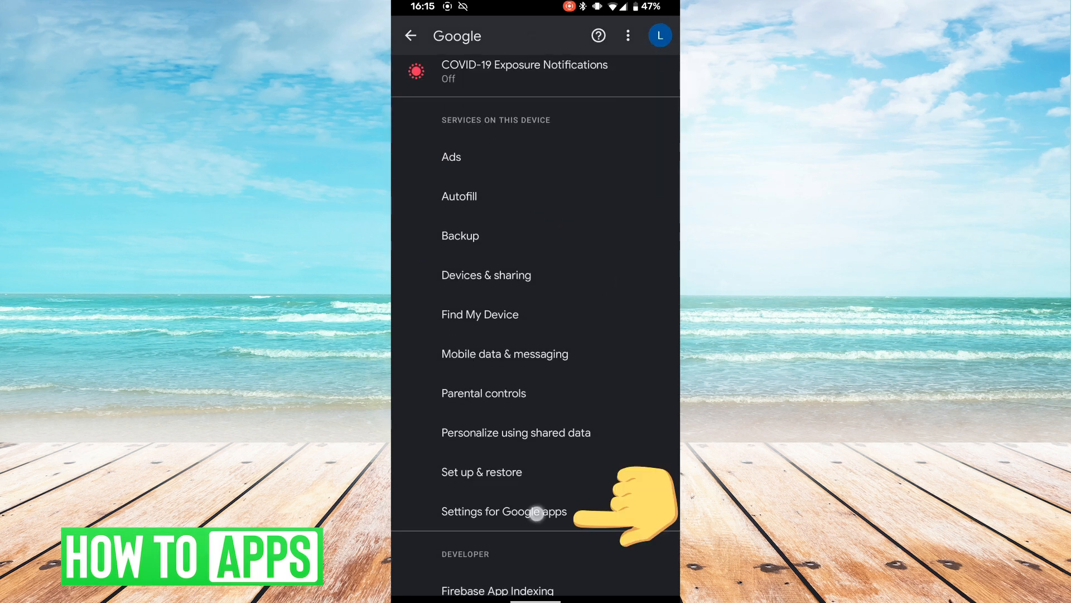
- Go through Settings for Google apps into Search, Assistant & Voice
click(504, 511)
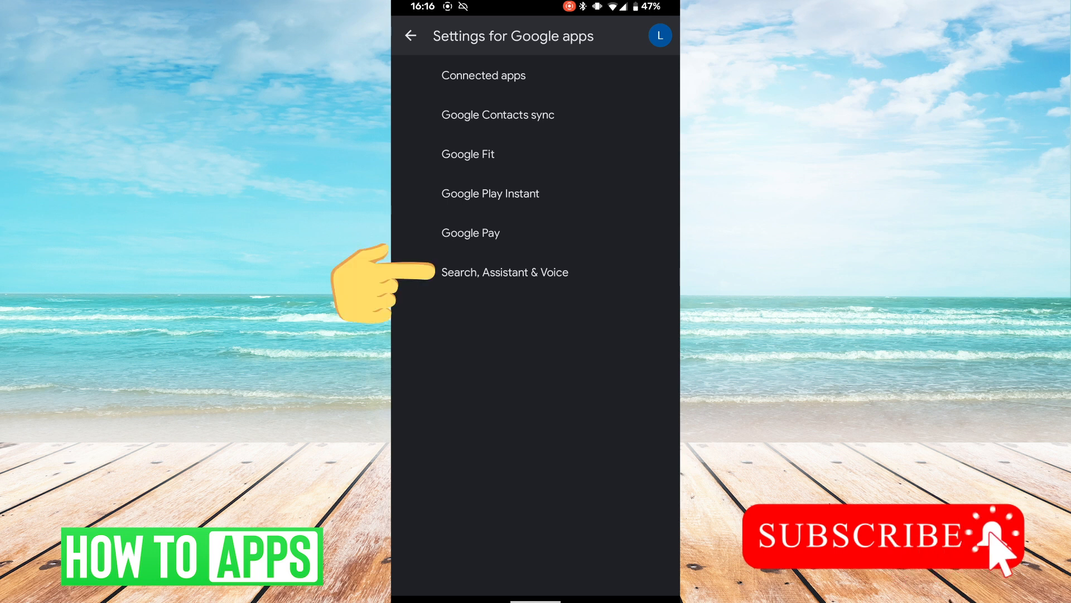
click(505, 271)
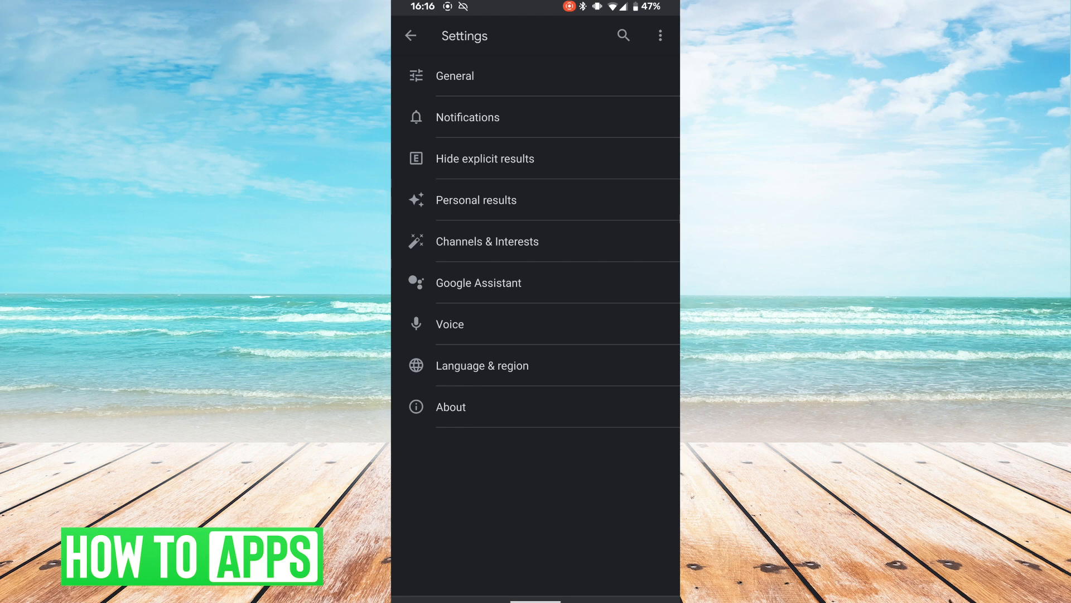
- Turn on the Hey Google switch under Google Assistant's Voice Match settings
click(411, 35)
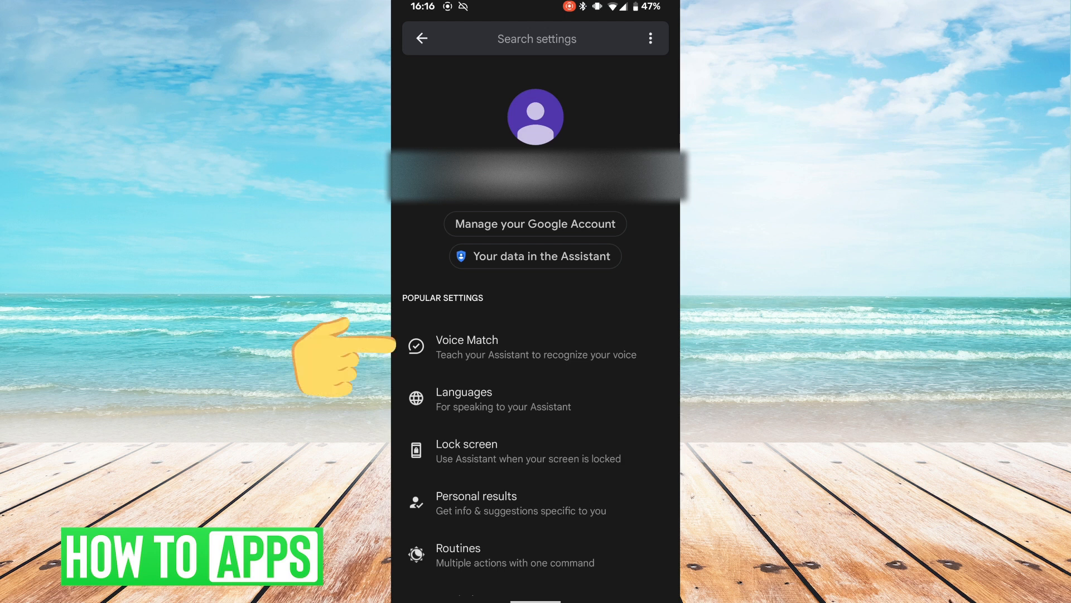
click(467, 346)
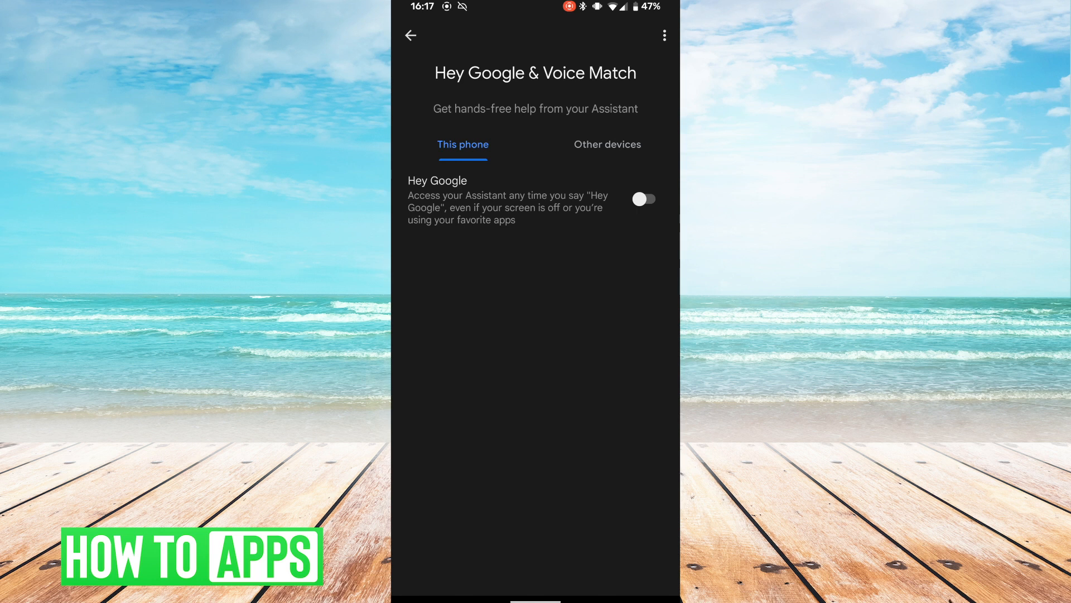
click(642, 199)
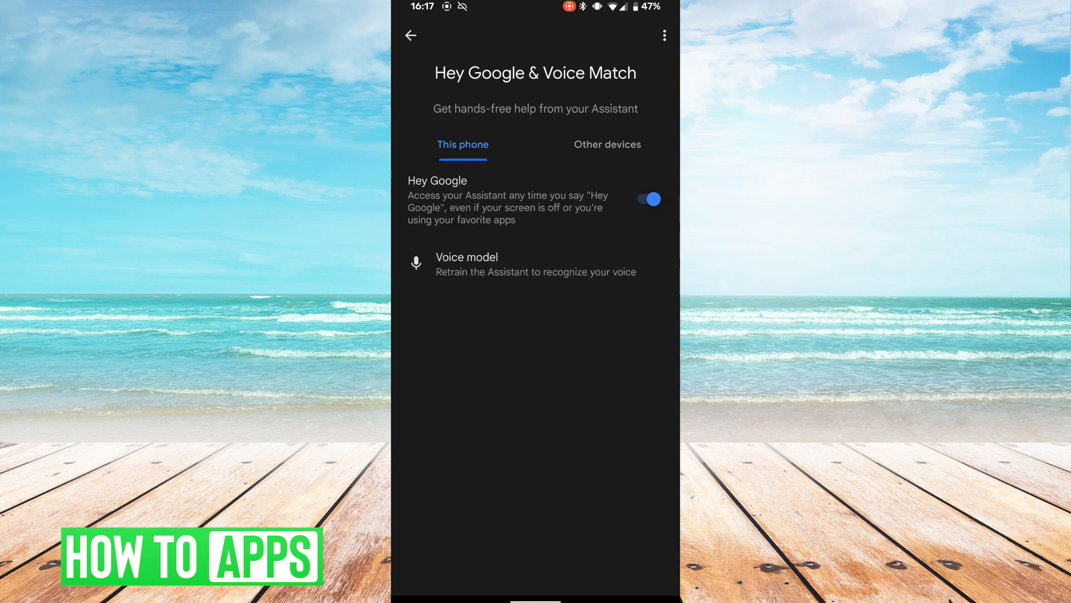